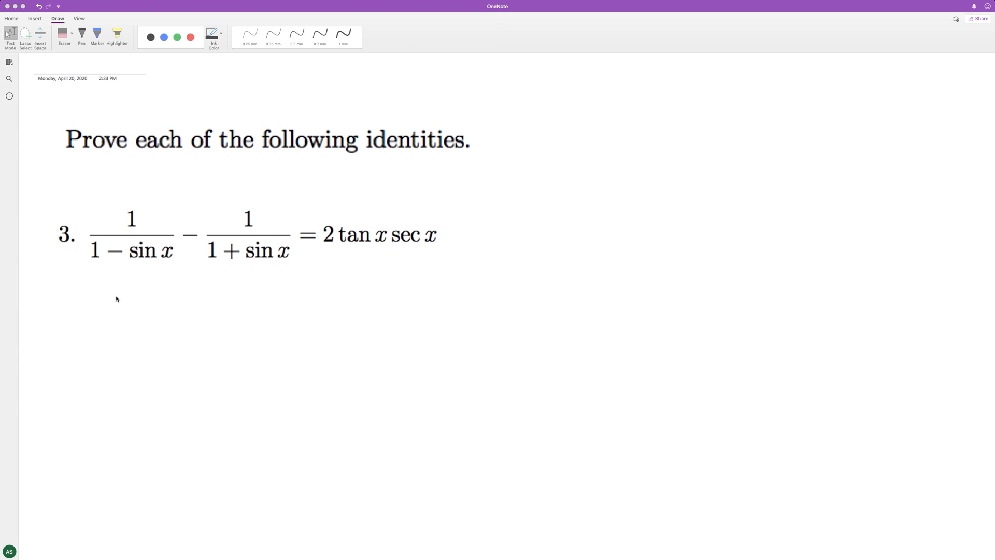
mouse_move(60, 318)
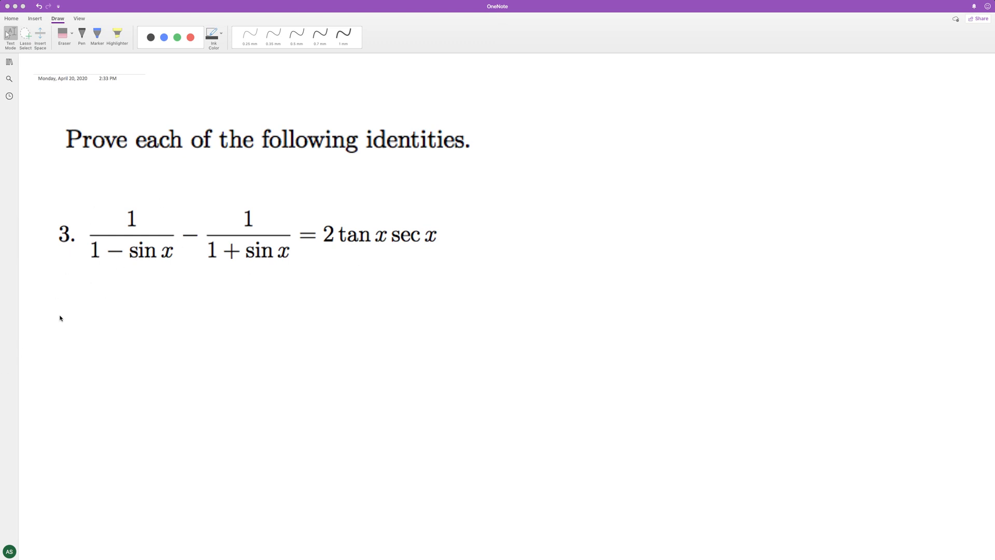
Step: Select the black 0.5 mm pen on the Draw tab for handwriting the proof
left_click(297, 33)
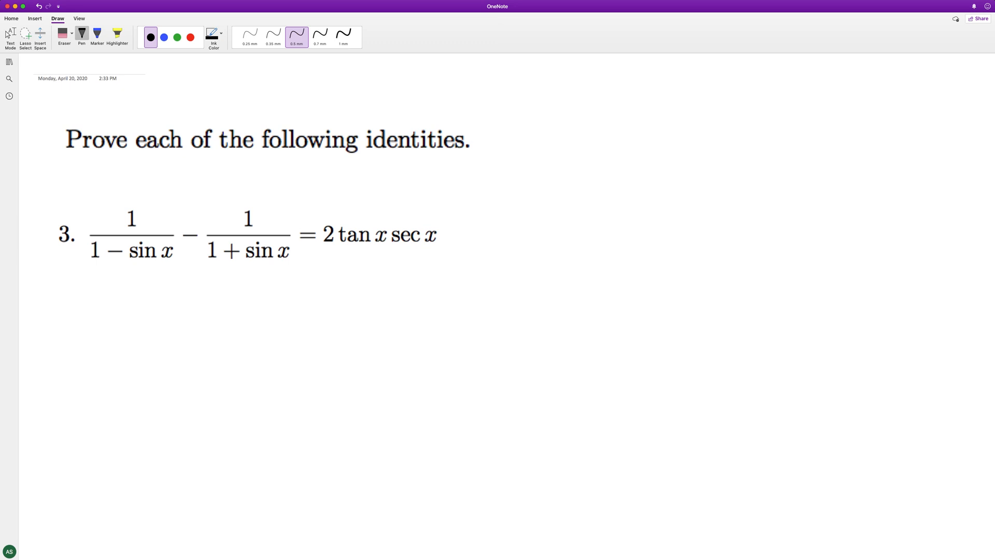